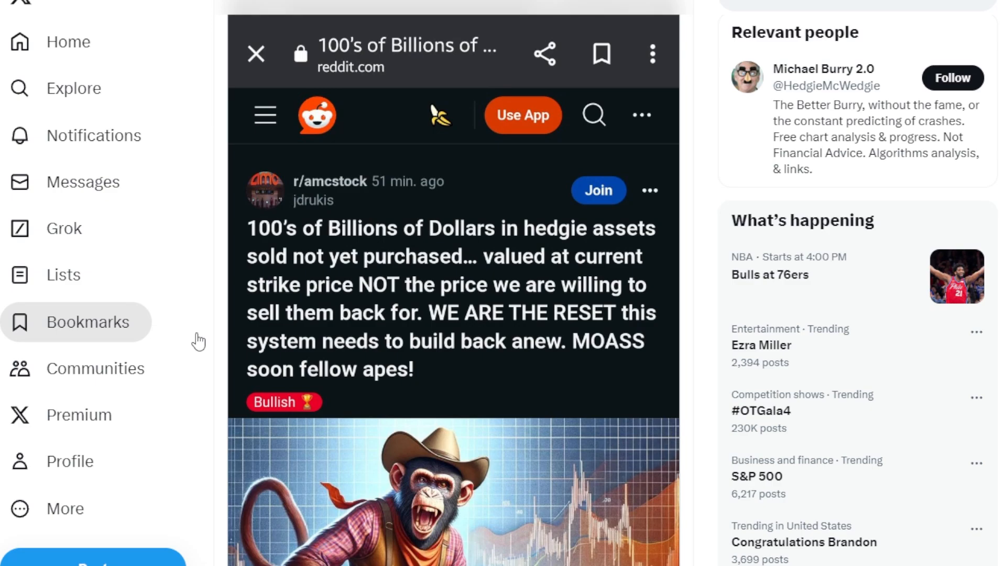
mouse_move(202, 339)
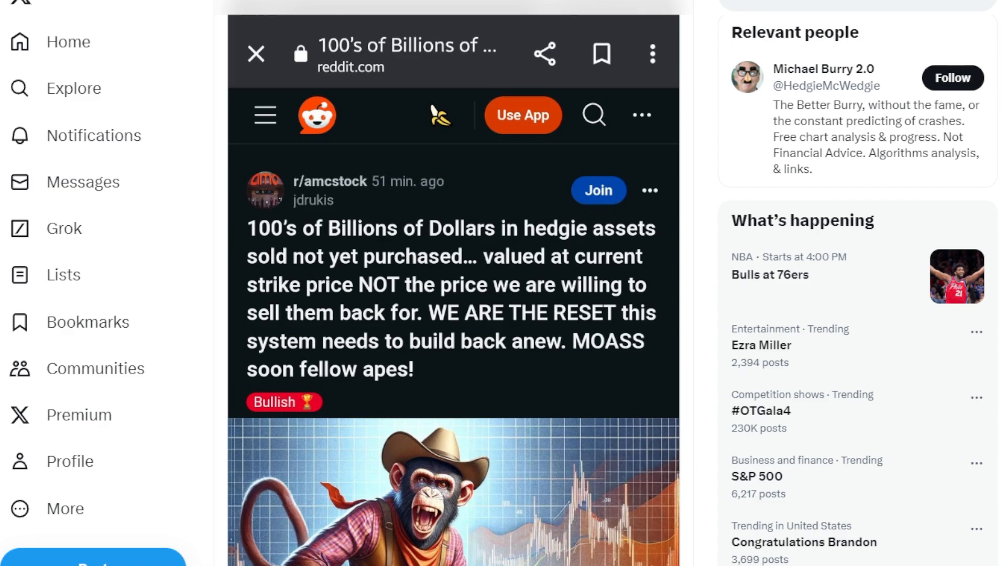
scroll(down, 3)
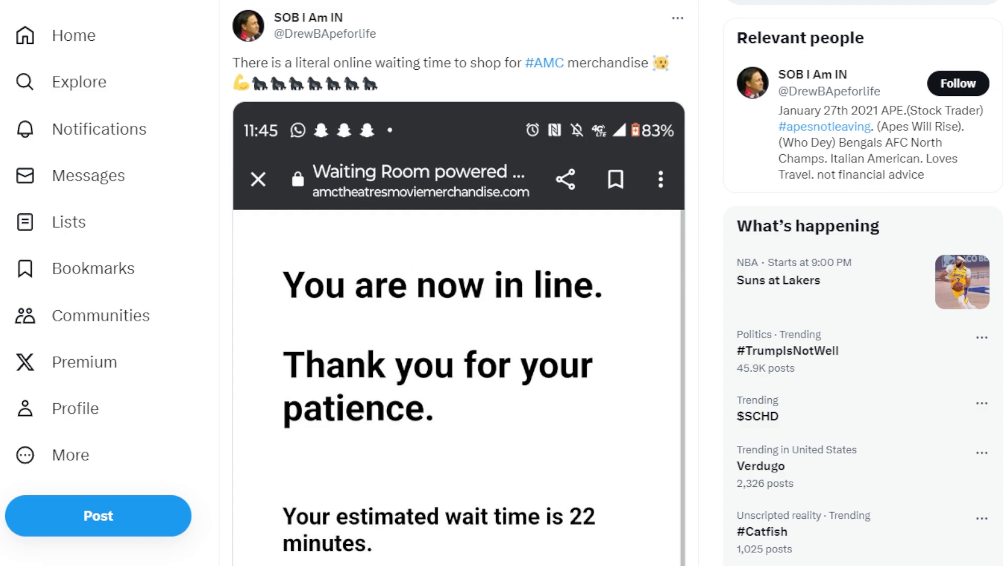
mouse_move(88, 316)
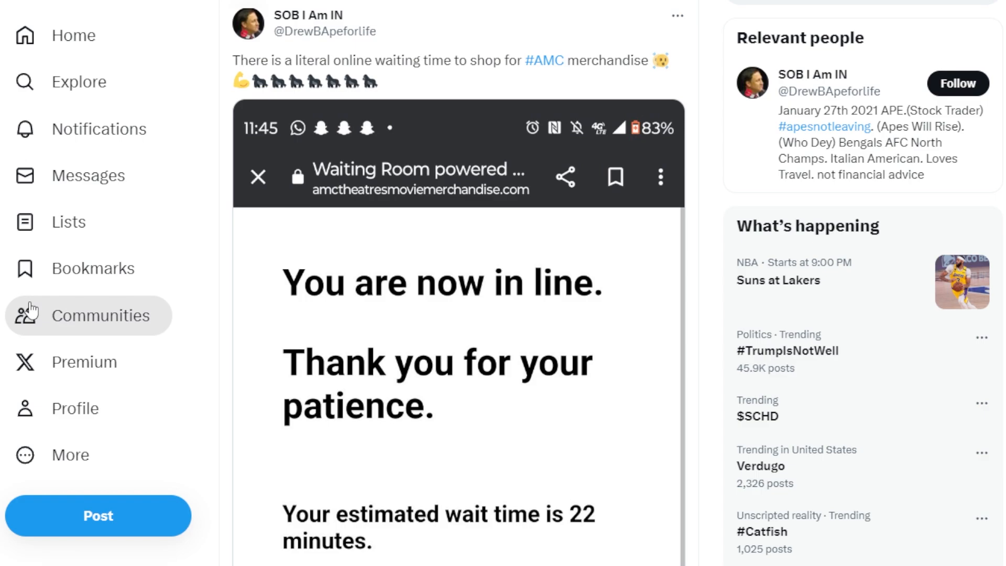
scroll(down, 3)
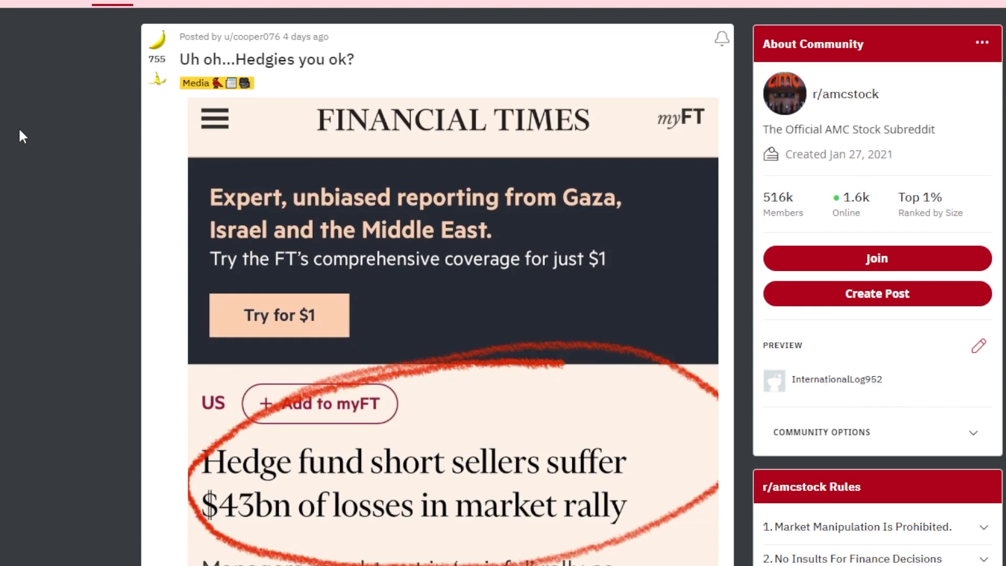
scroll(down, 3)
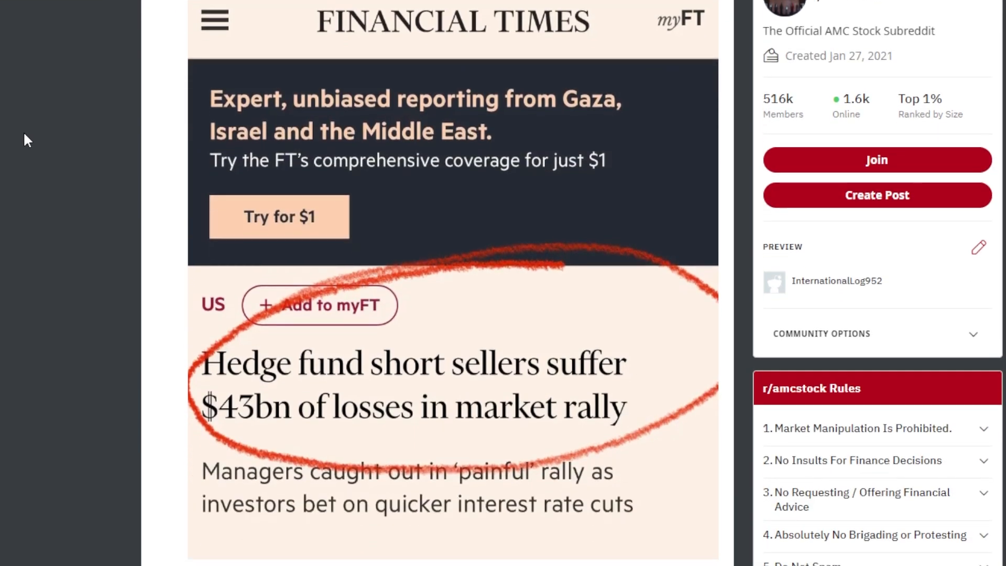
scroll(down, 3)
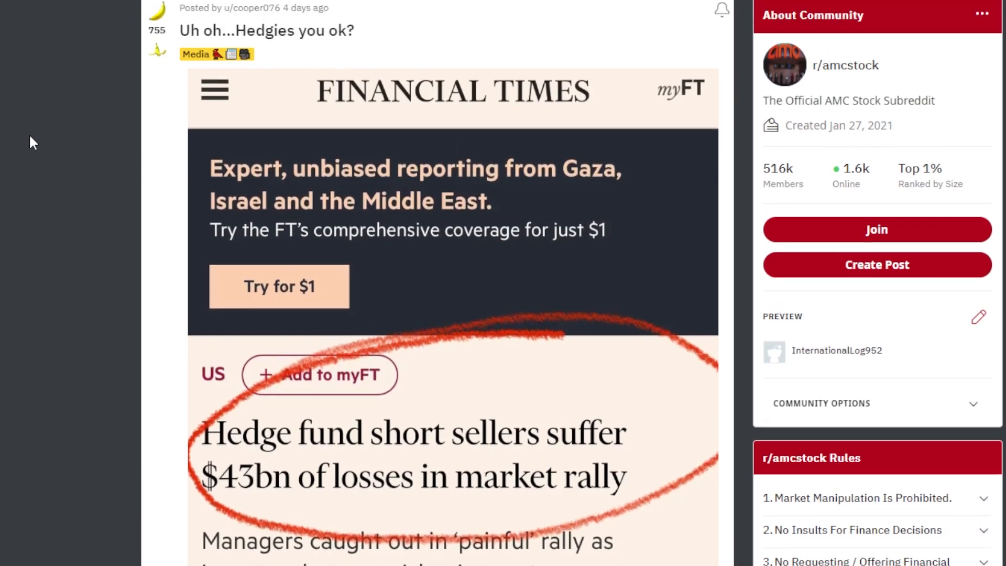
scroll(down, 3)
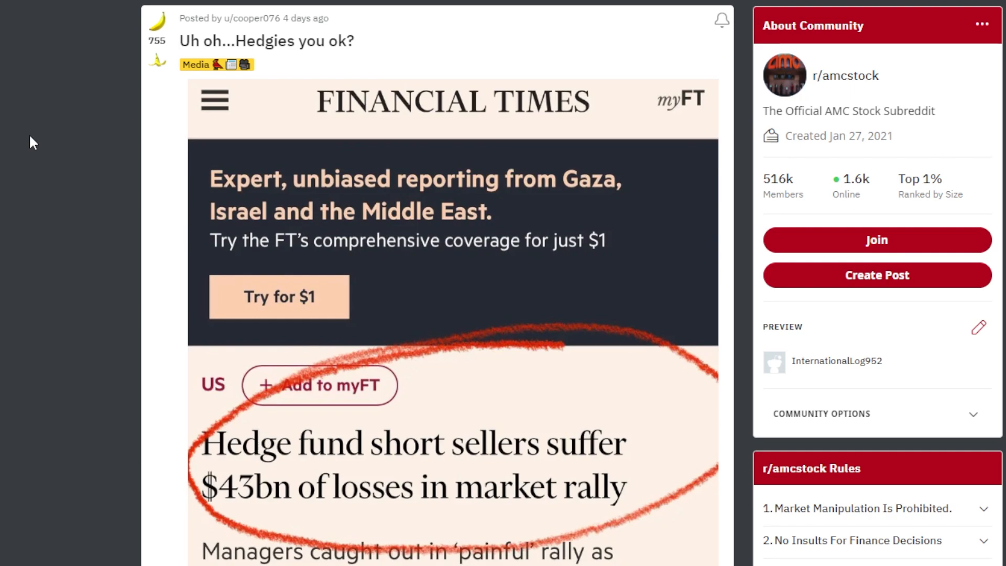
scroll(down, 3)
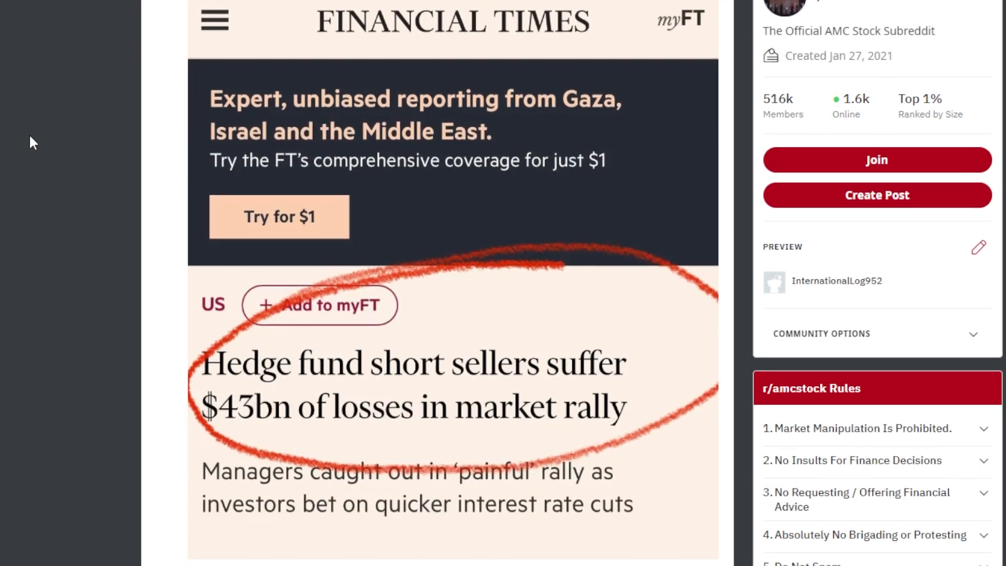
scroll(down, 3)
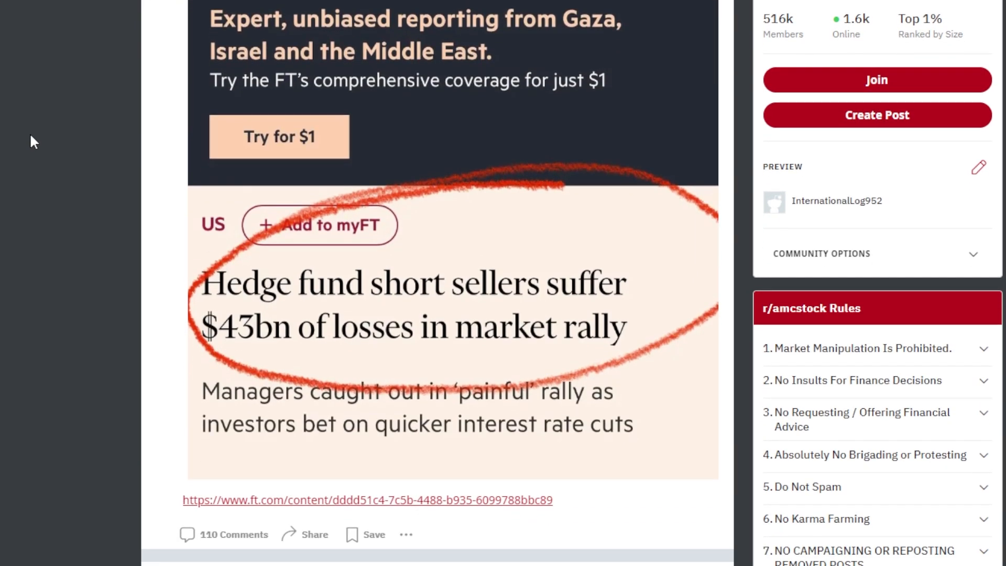
scroll(down, 3)
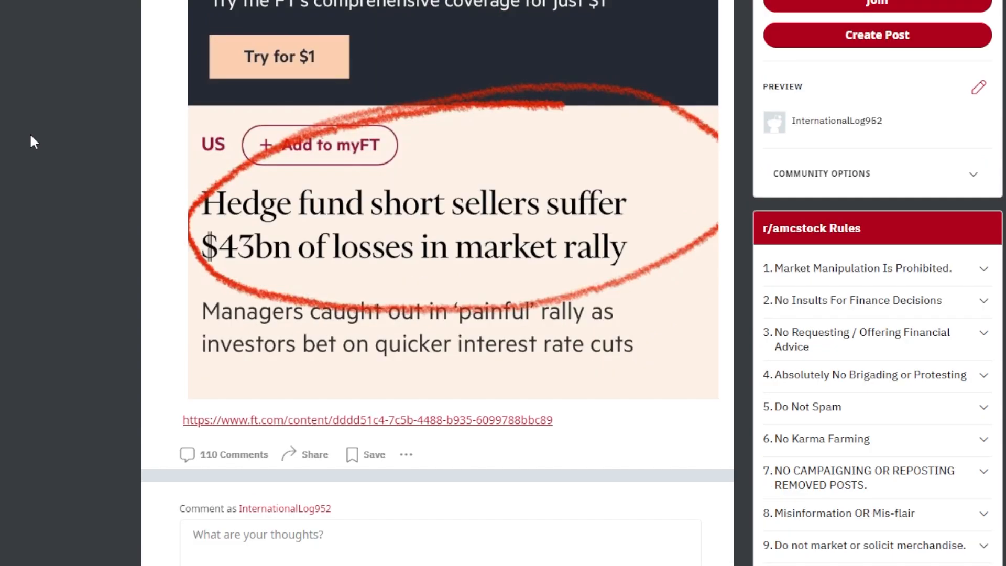